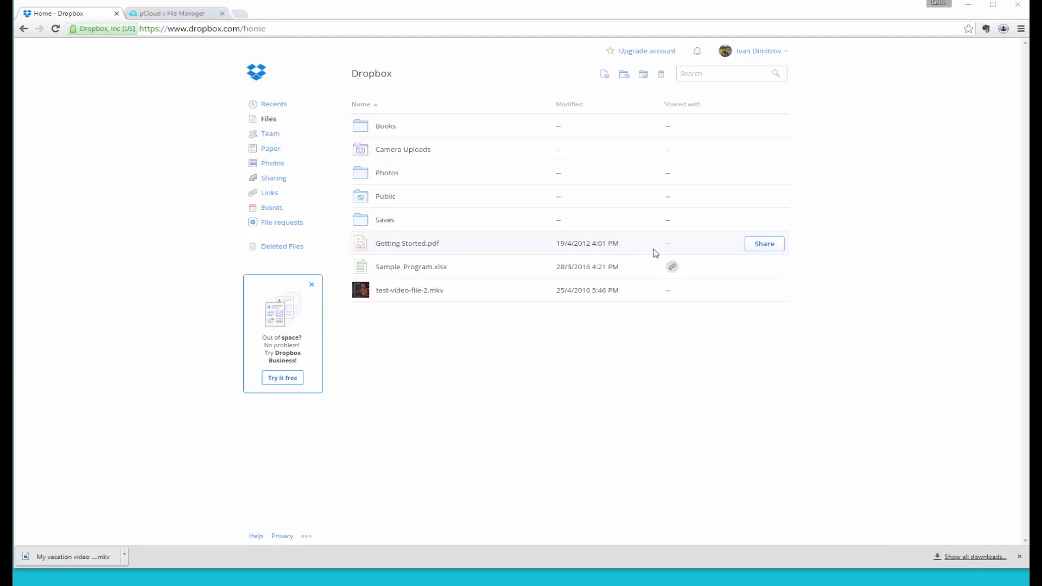
mouse_move(605, 98)
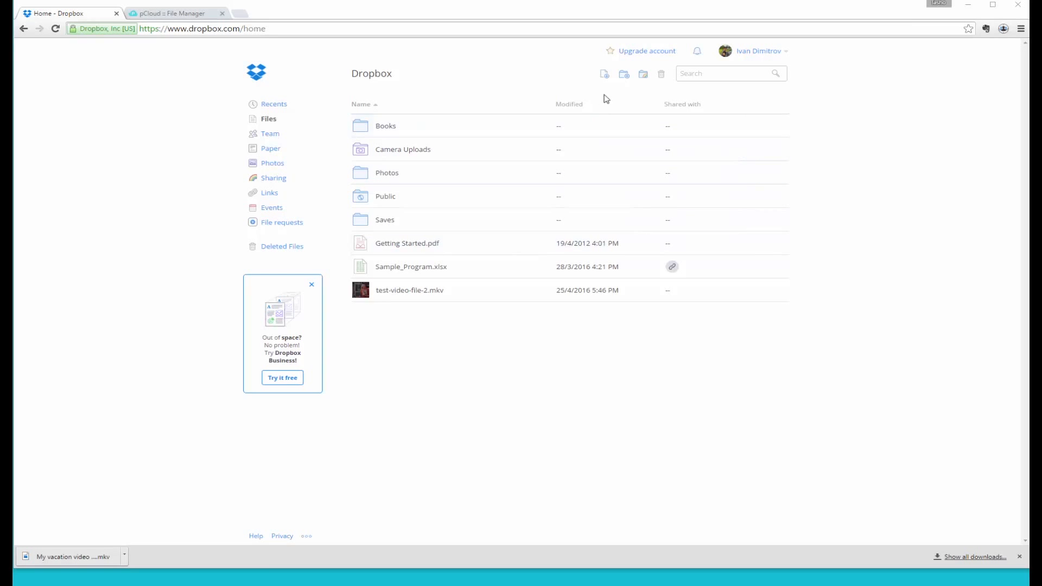
Choose 'My vacation video Alpes' from the Desktop in the Dropbox file chooser
click(603, 73)
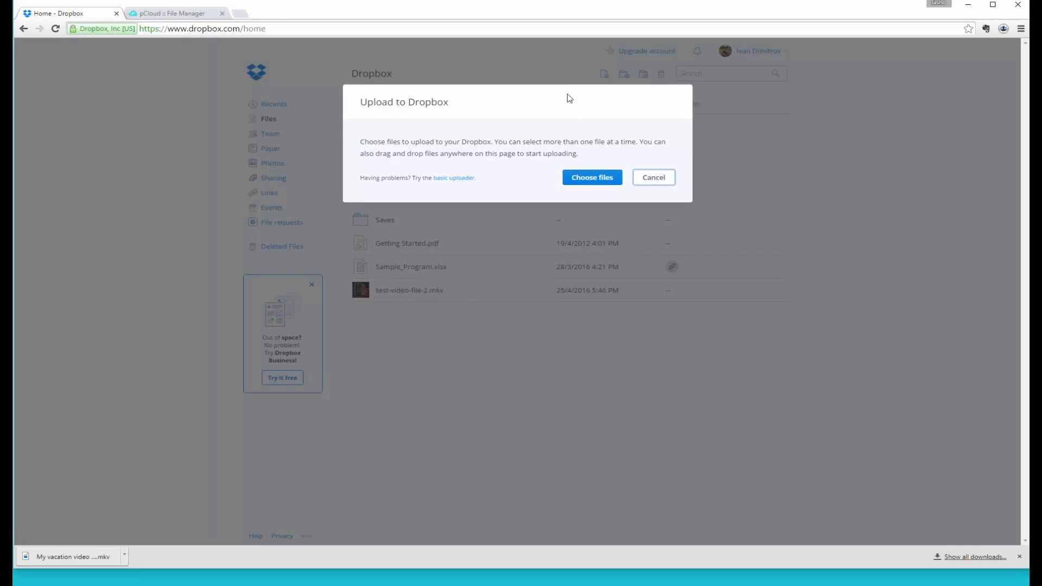
click(590, 177)
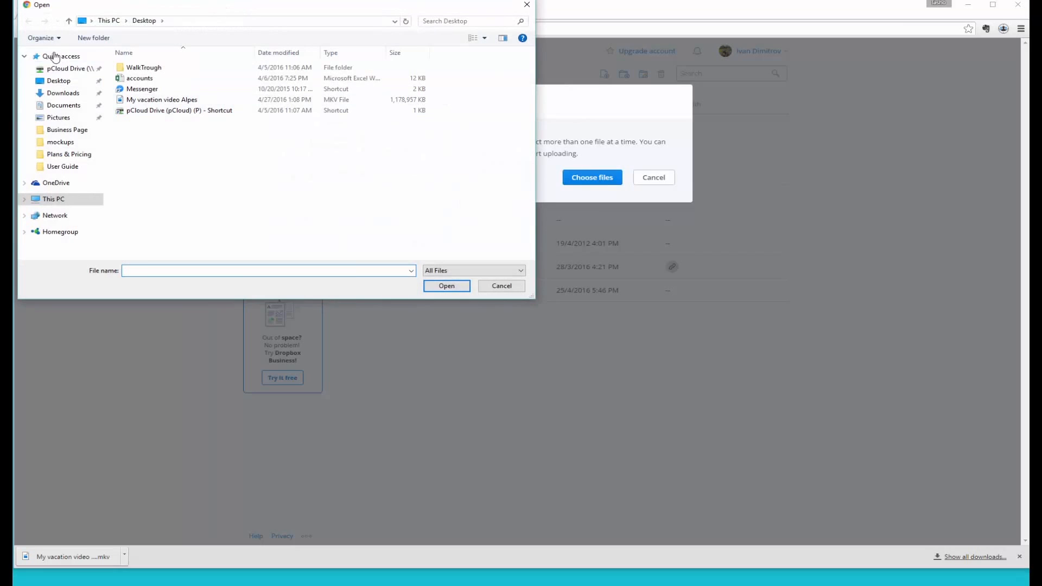
click(59, 80)
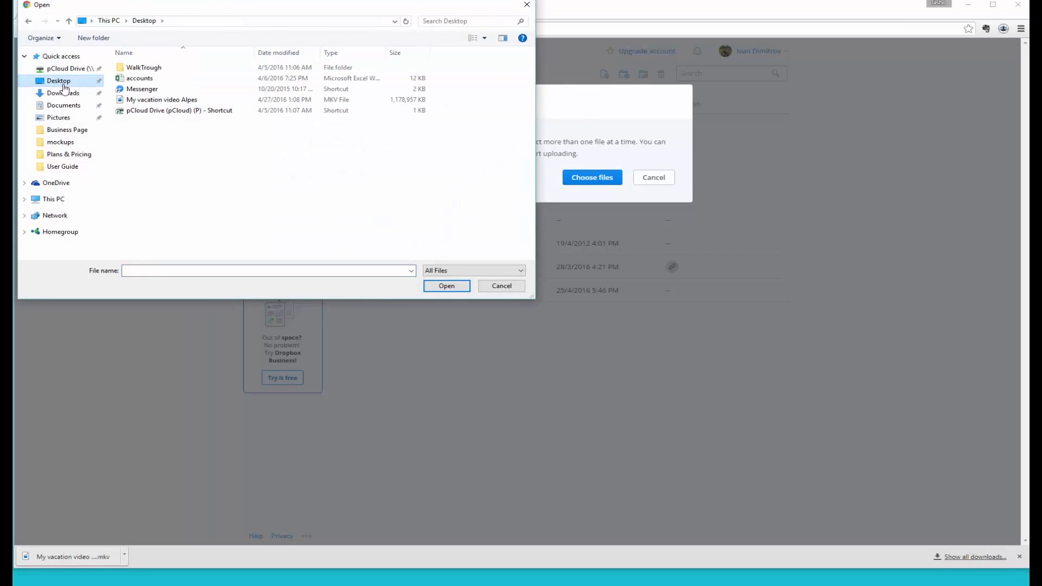
click(162, 99)
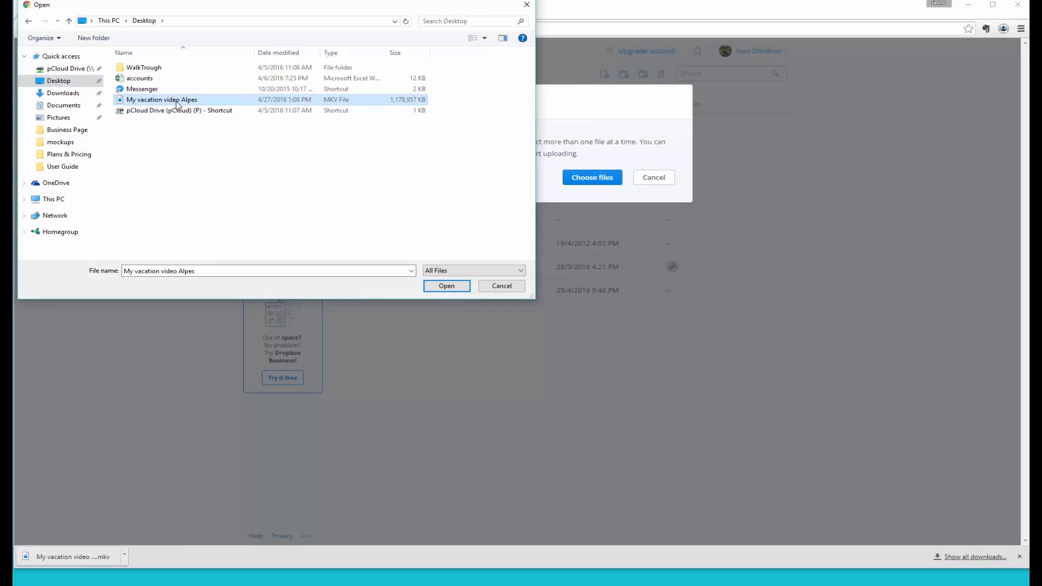
mouse_move(161, 100)
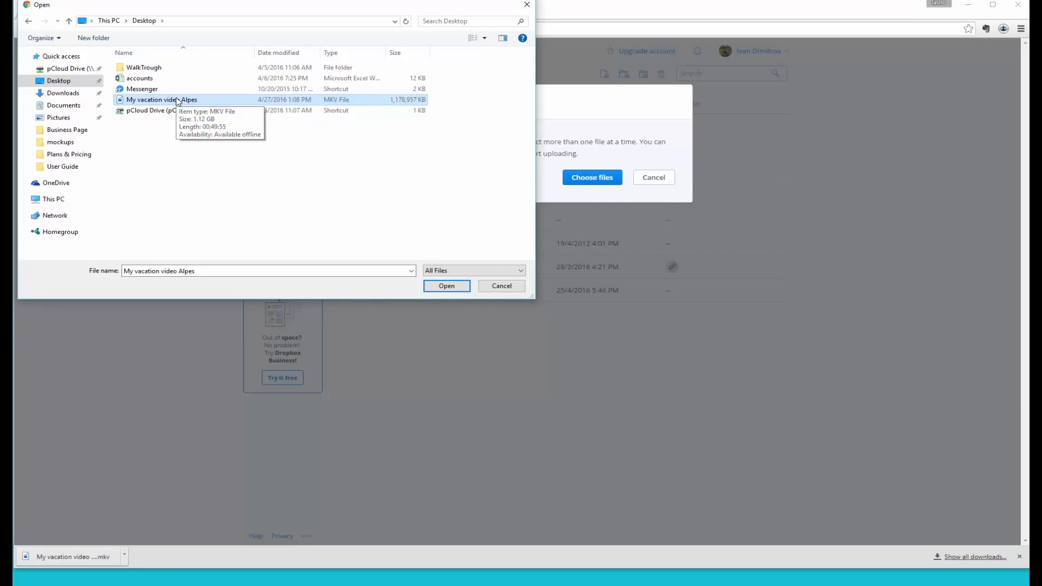
mouse_move(282, 155)
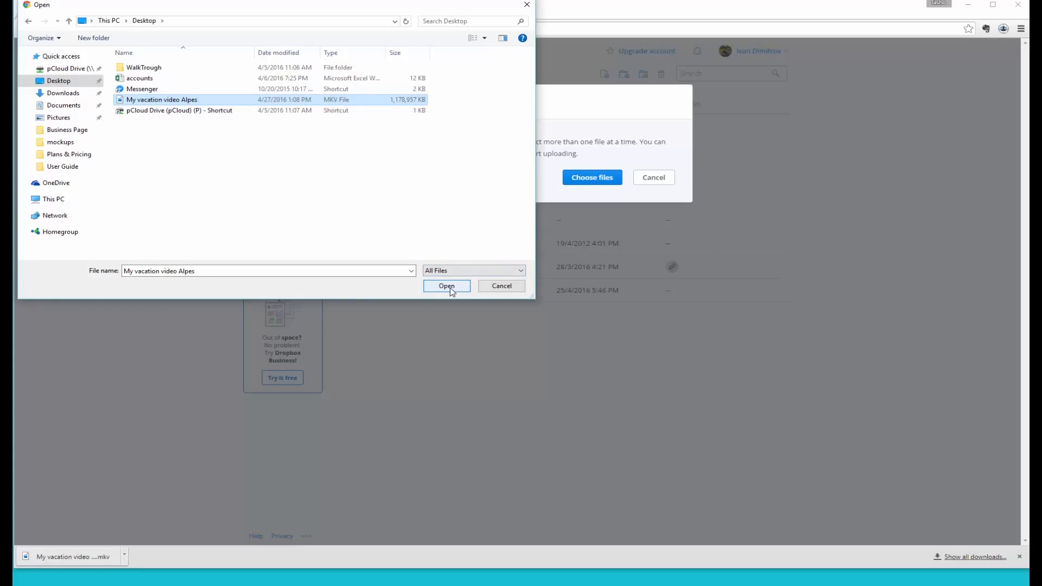
Start the Dropbox upload of My vacation video Alpes.mkv and let the 1.12 GB file finish
click(446, 286)
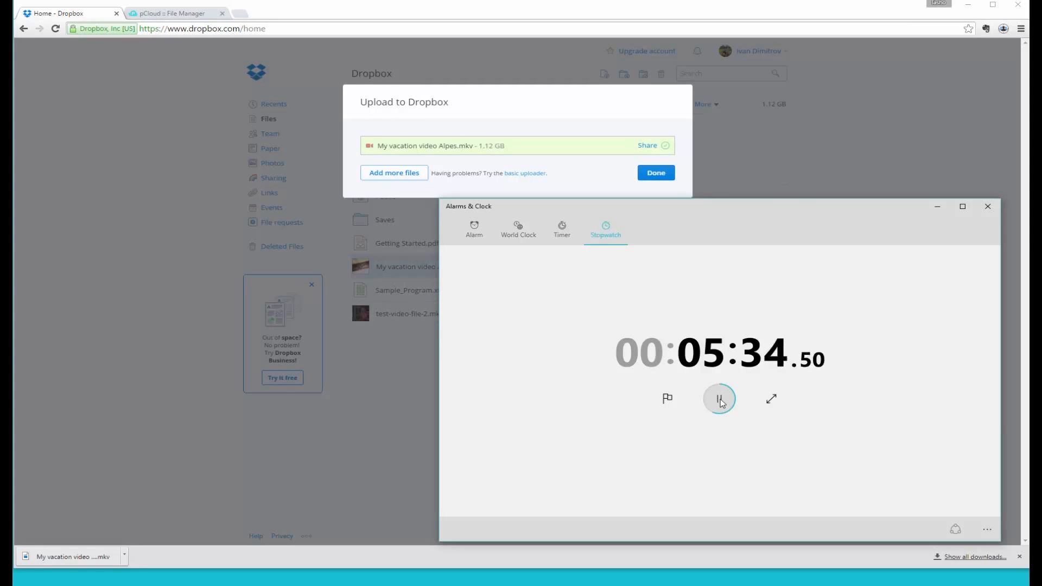
Stop the stopwatch at 5:34.93 for the Dropbox upload, then reset it to zero
click(718, 398)
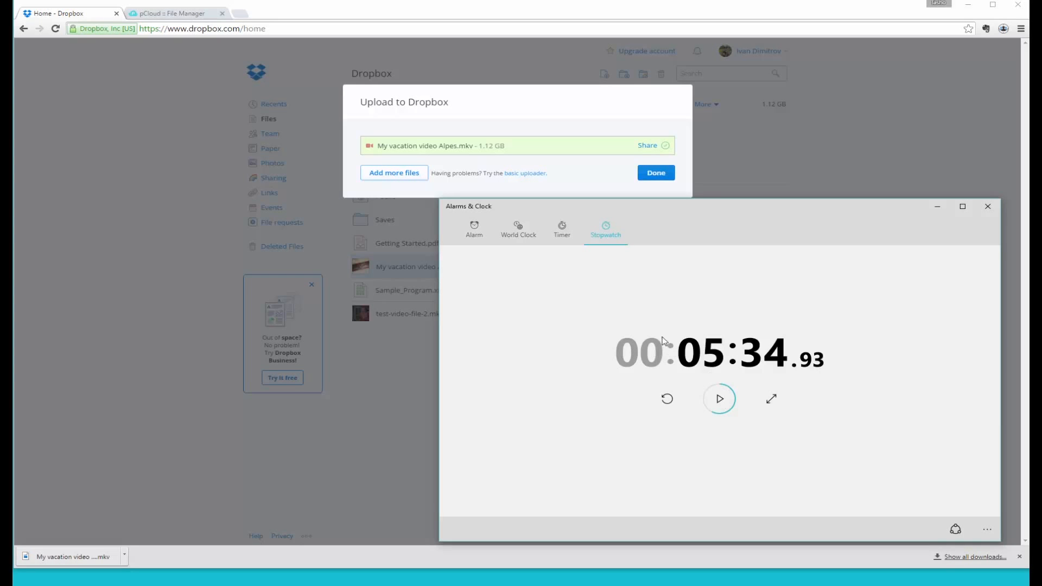
mouse_move(658, 351)
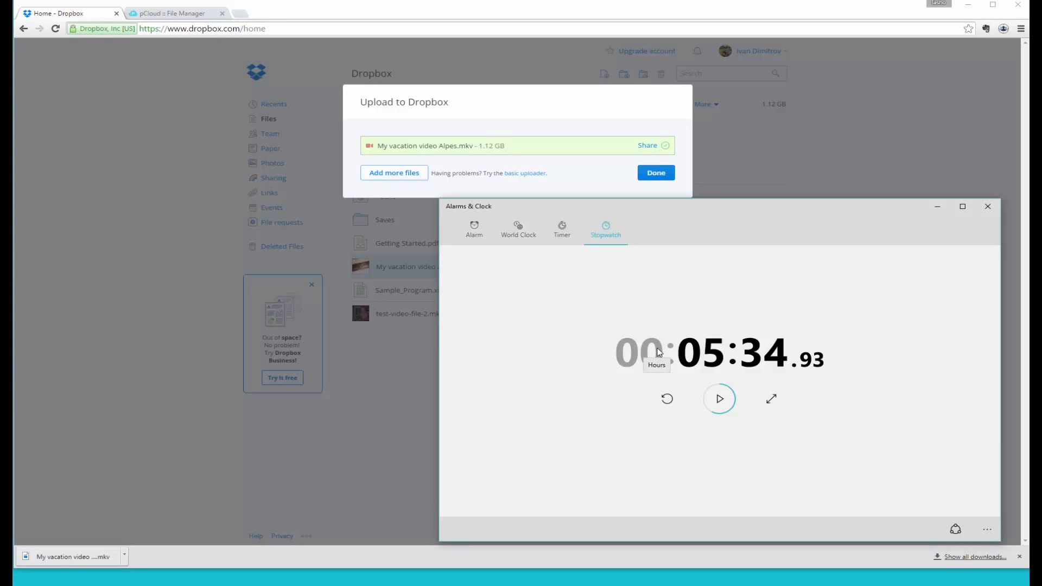
mouse_move(662, 374)
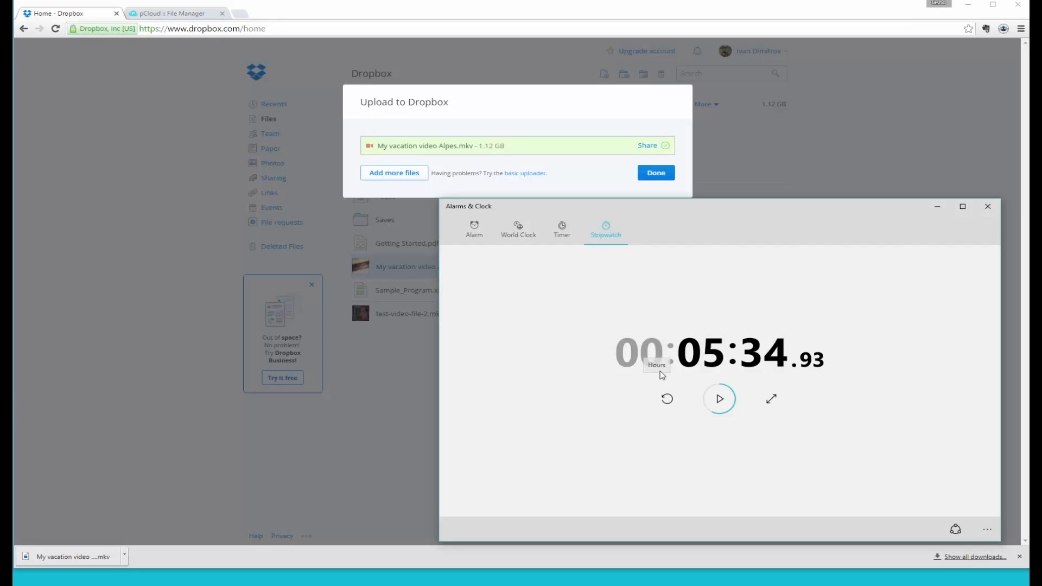
click(666, 398)
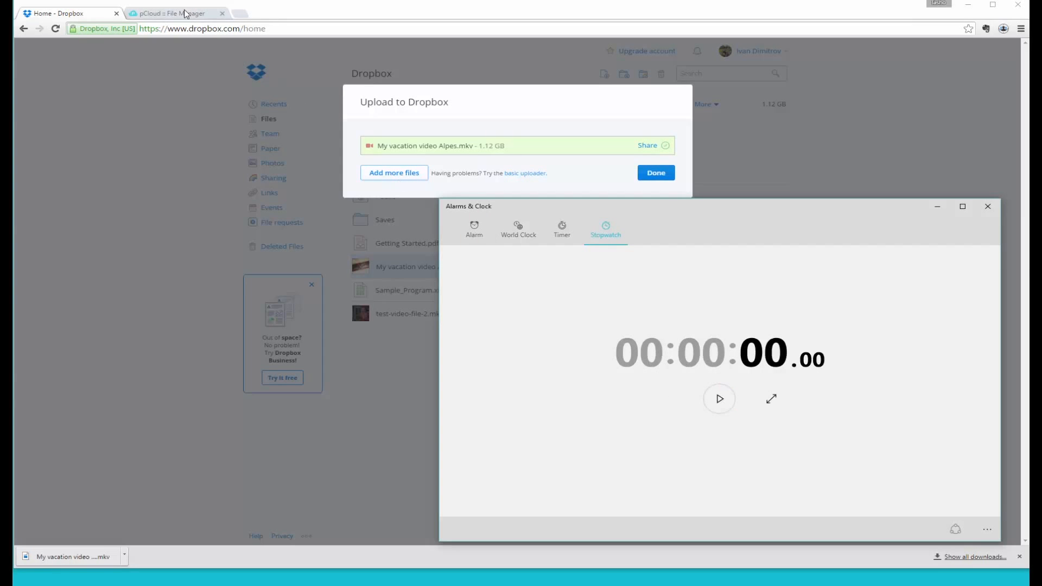
In pCloud, choose 'My vacation video Alpes' from the Desktop and start its upload
click(174, 13)
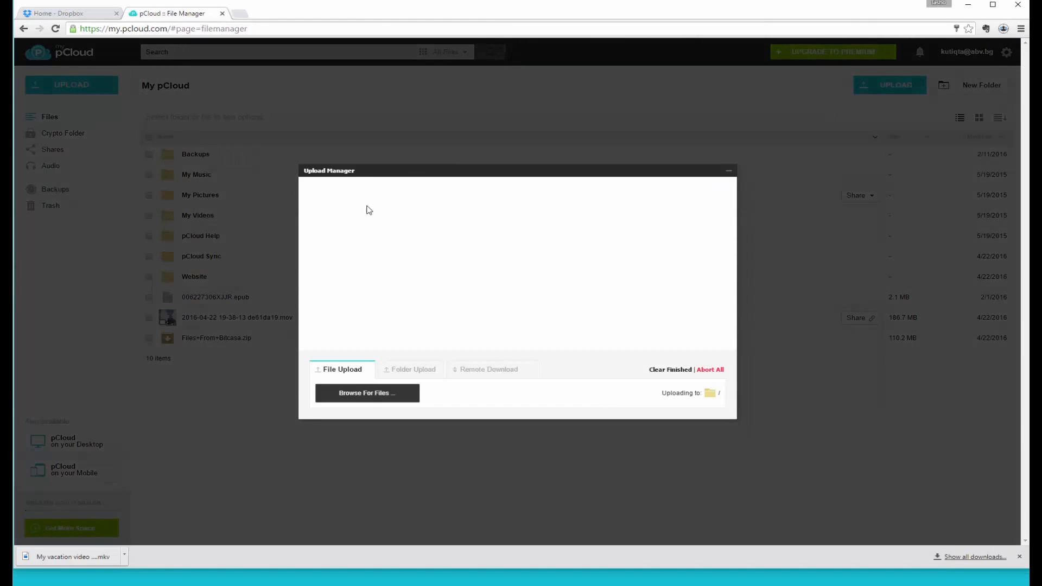
click(365, 393)
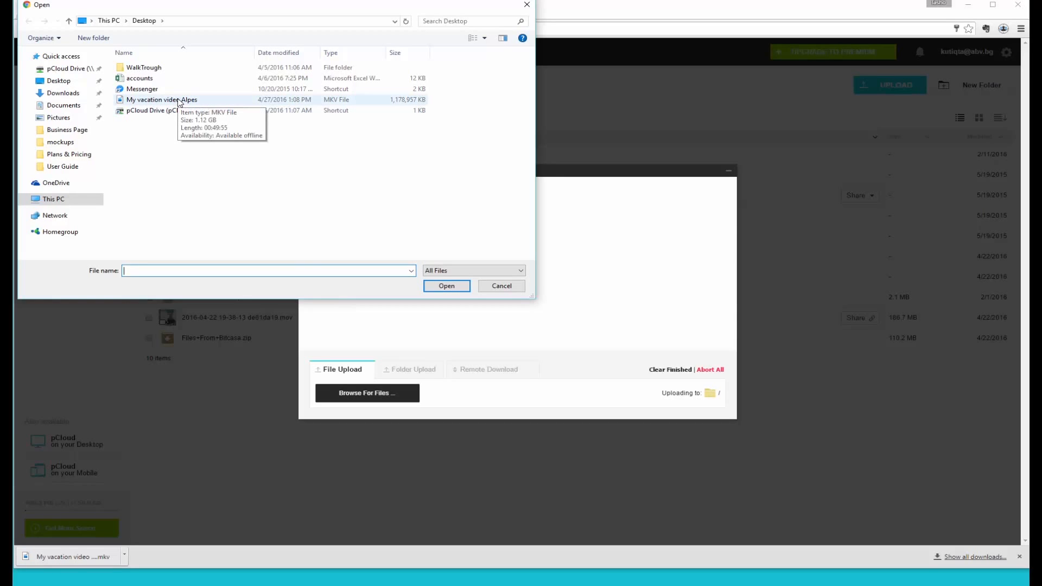
click(162, 99)
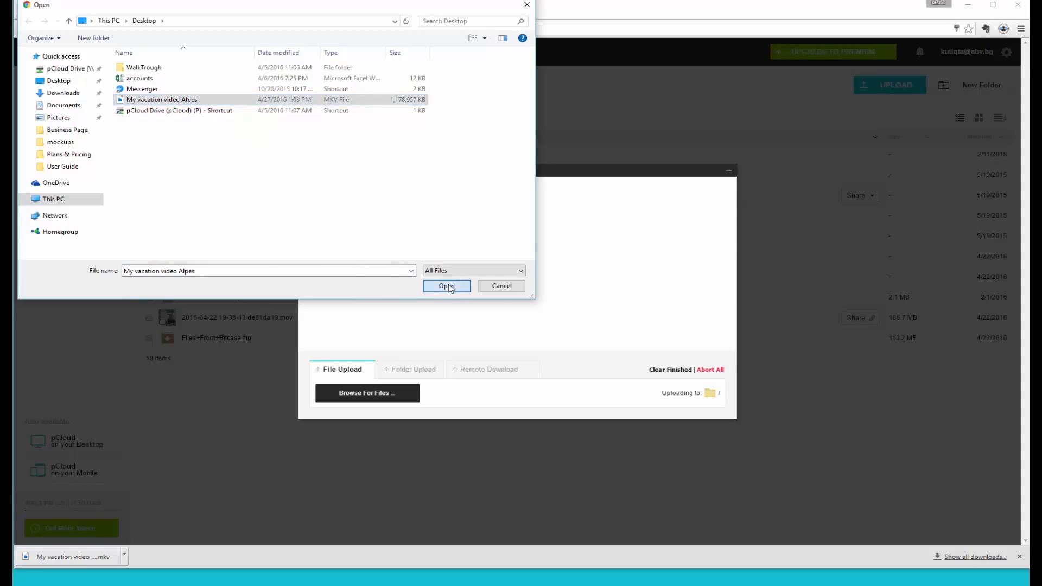
click(446, 286)
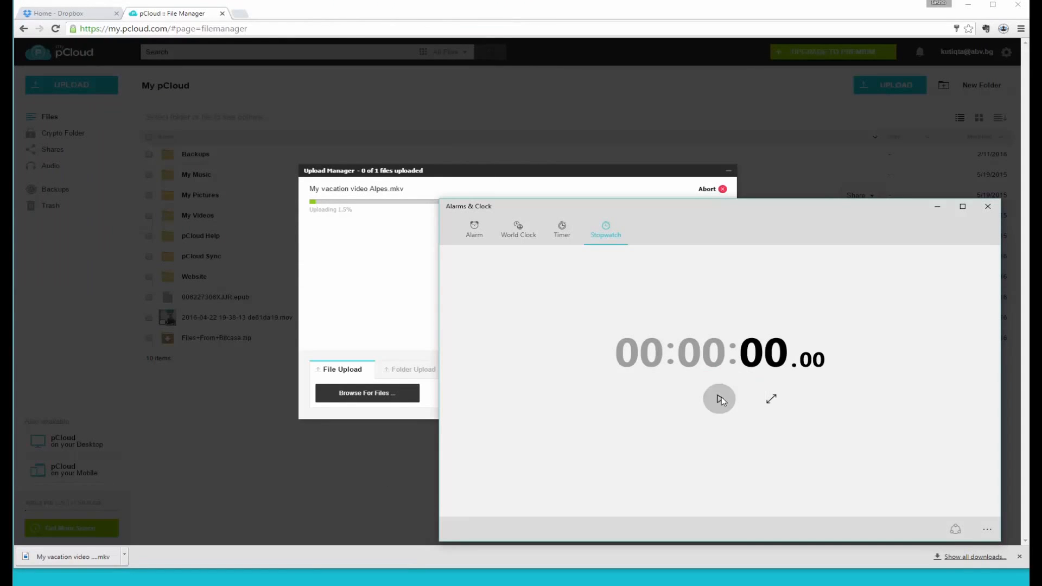
Time the pCloud upload, stopping the stopwatch at 53.84 seconds when it completes
click(719, 398)
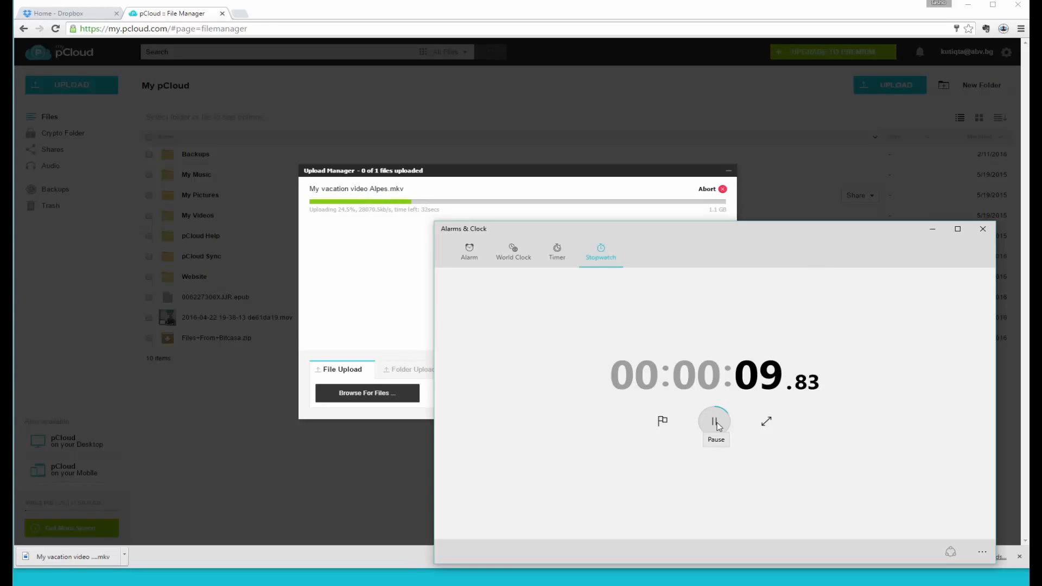
mouse_move(715, 424)
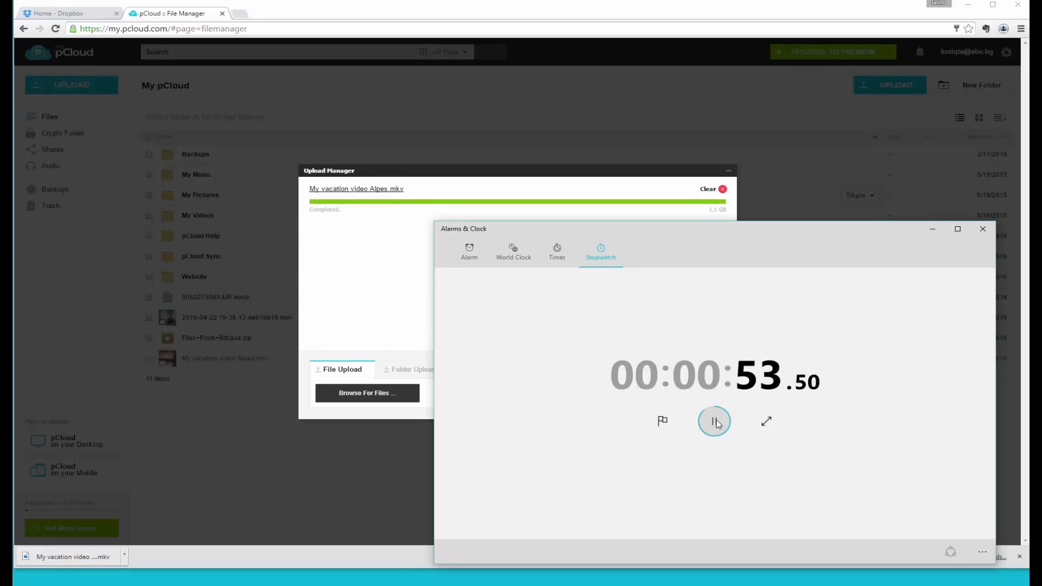
click(714, 421)
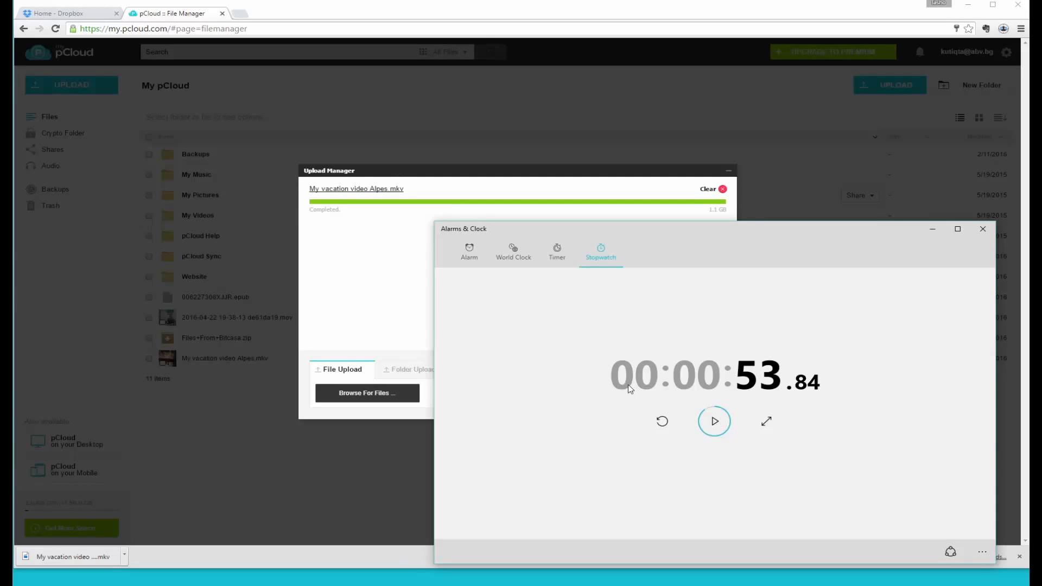
mouse_move(933, 232)
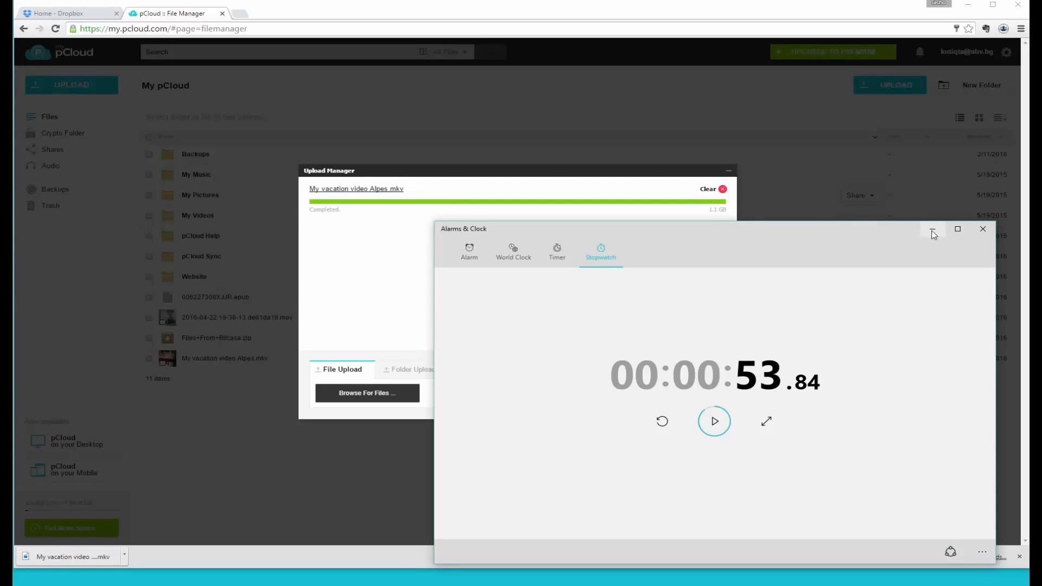
mouse_move(818, 391)
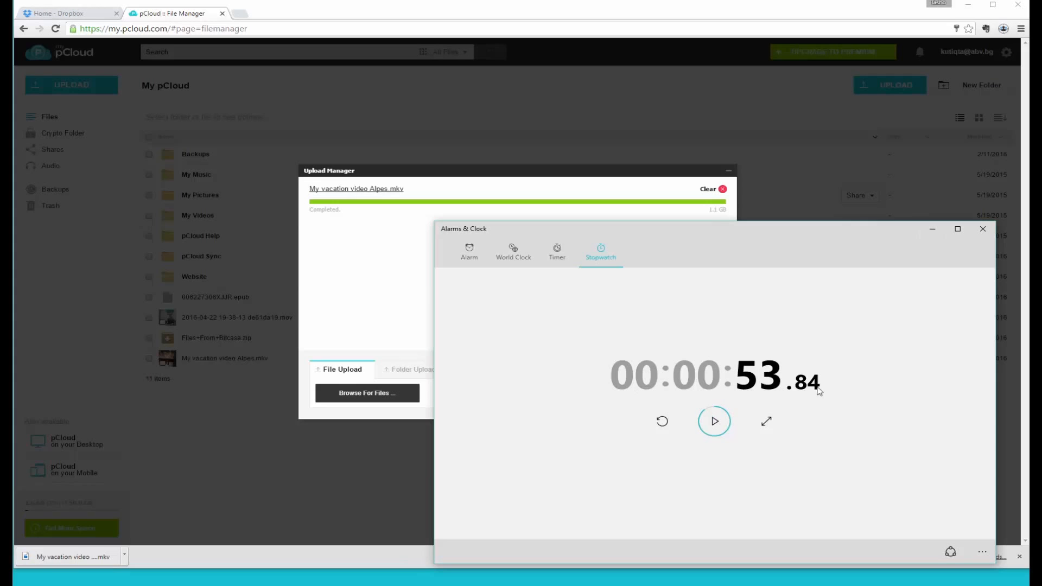